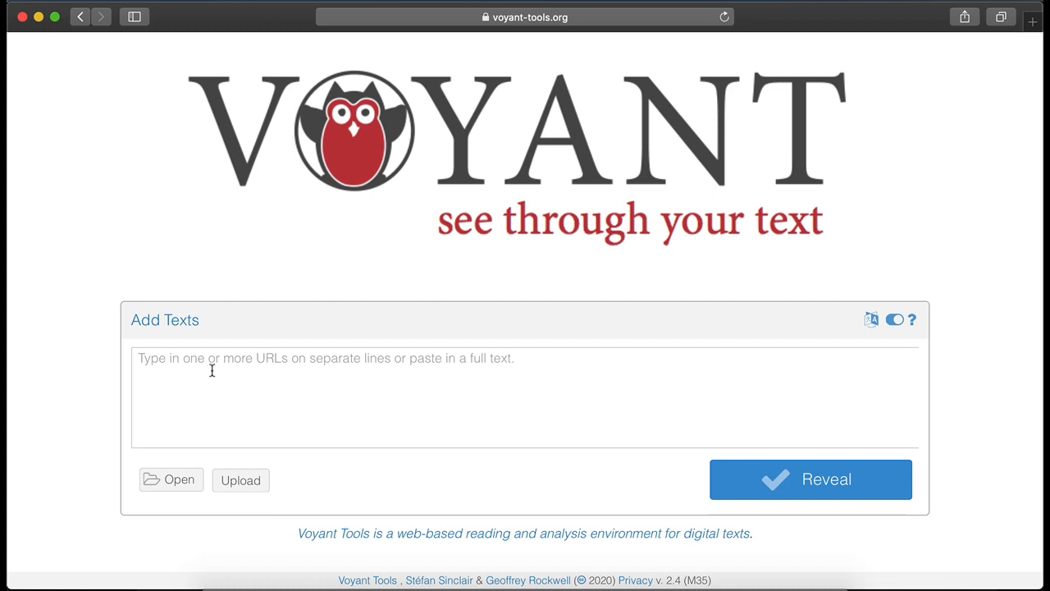
pyautogui.moveTo(240, 479)
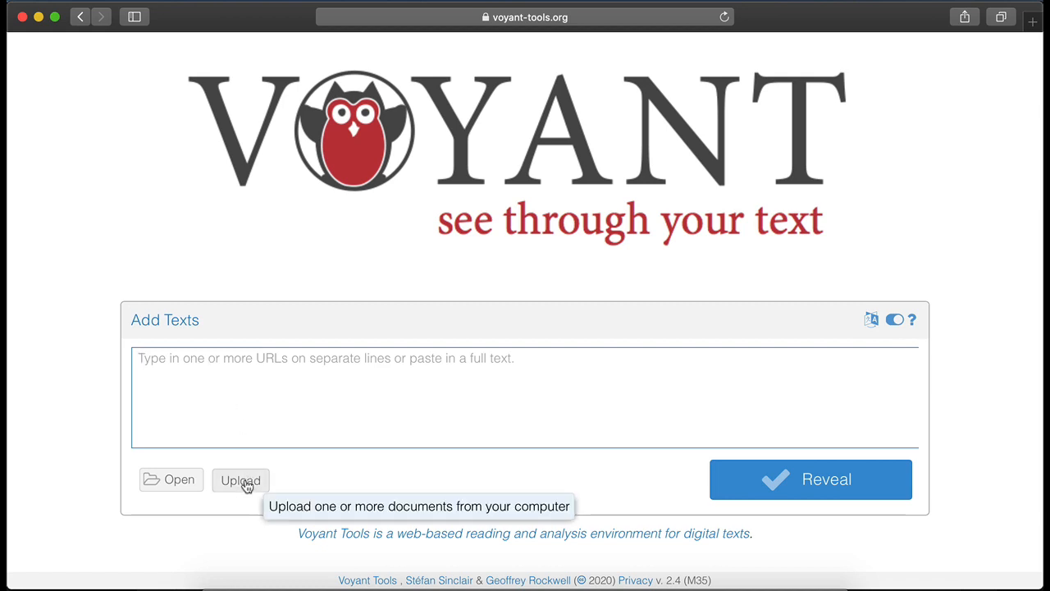
# Step: Load the saved 'Austen's Novels' corpus into the full analysis dashboard
pyautogui.click(239, 479)
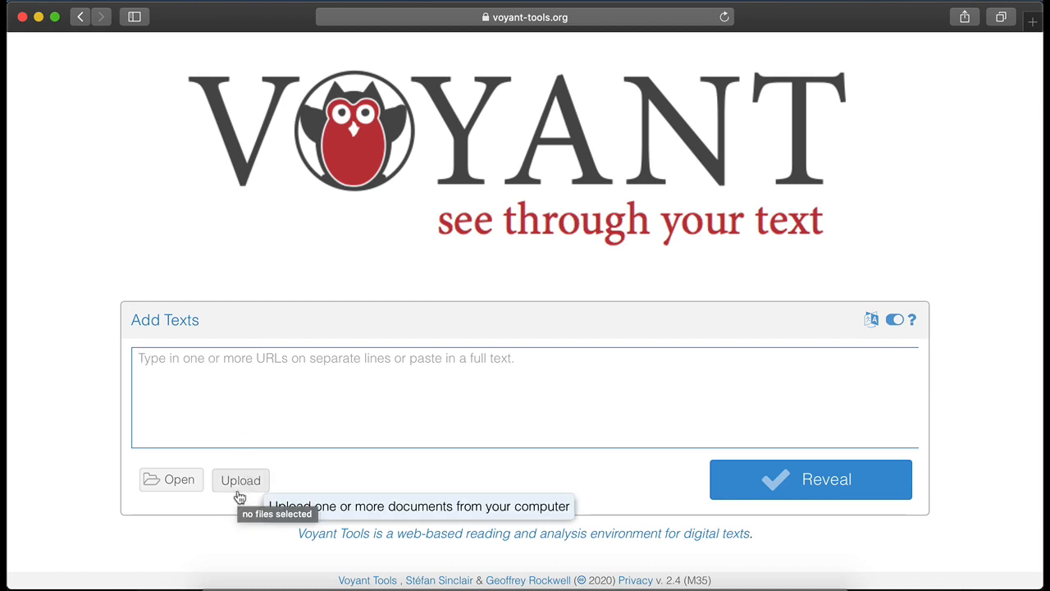
pyautogui.click(170, 479)
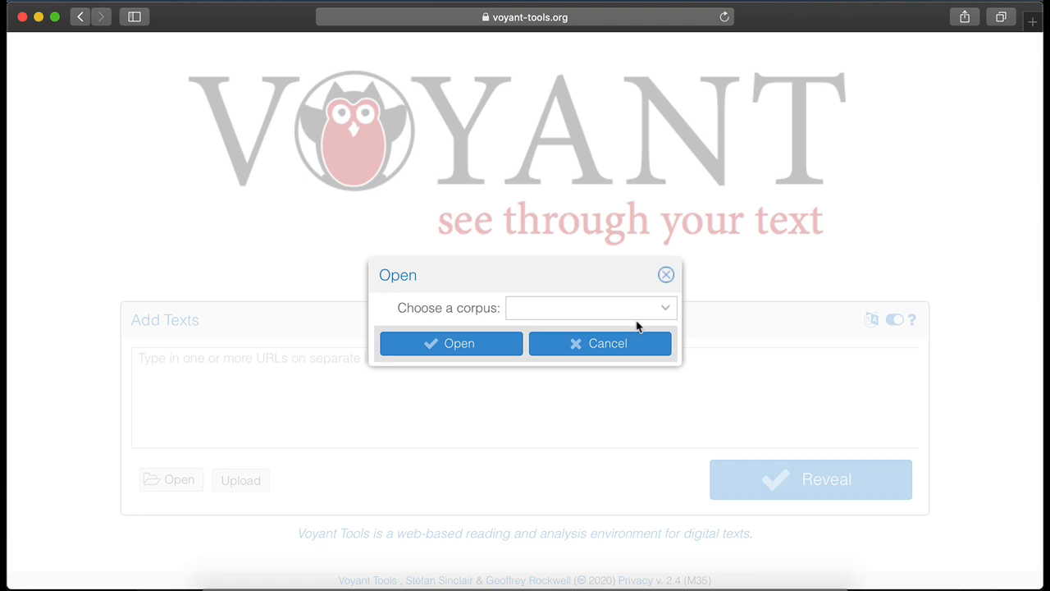
pyautogui.write("Austen's Novels")
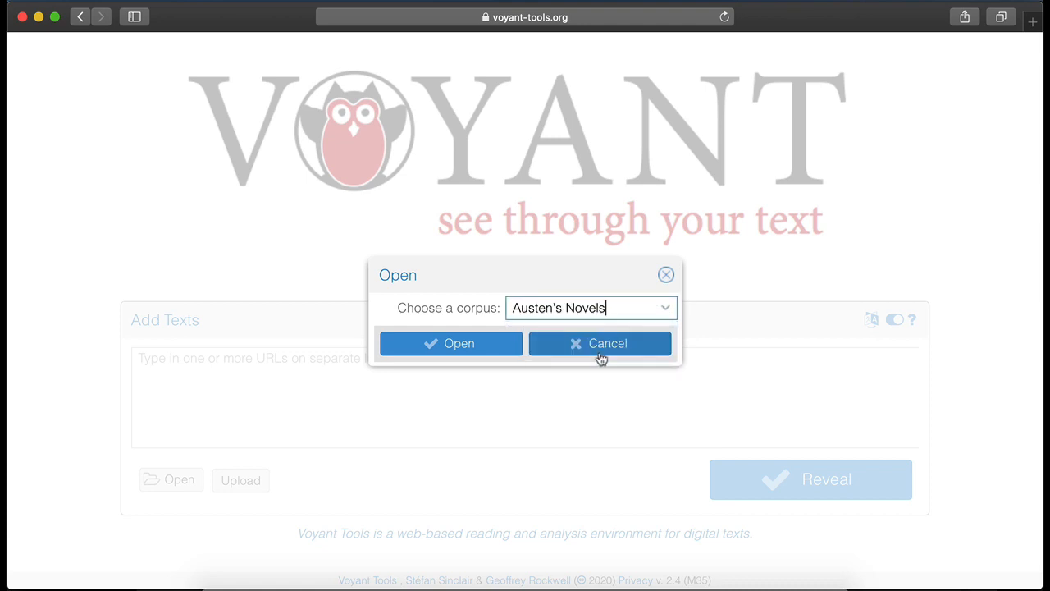
pyautogui.click(449, 343)
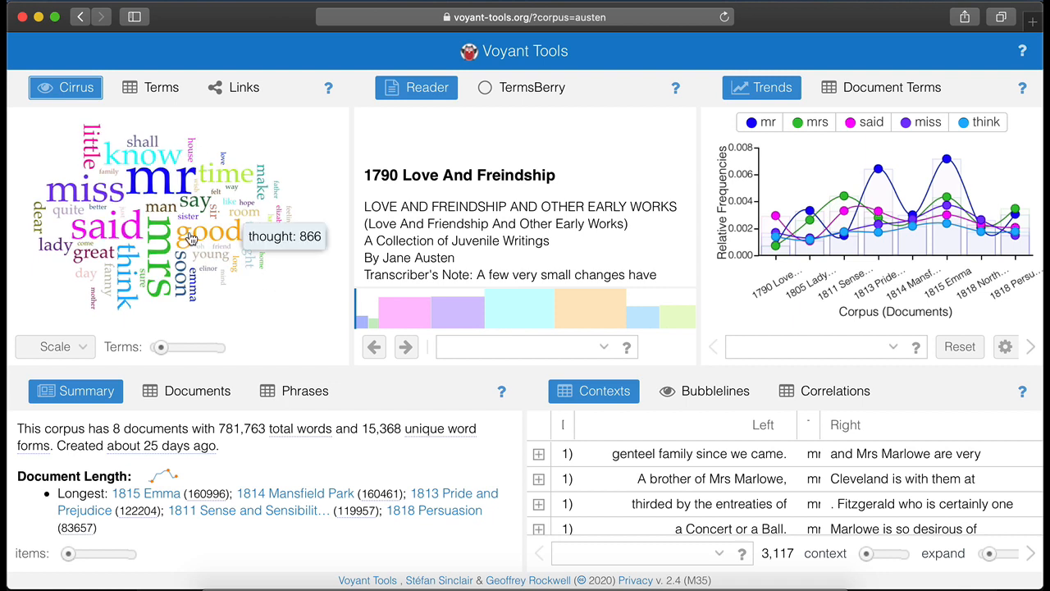
pyautogui.moveTo(157, 194)
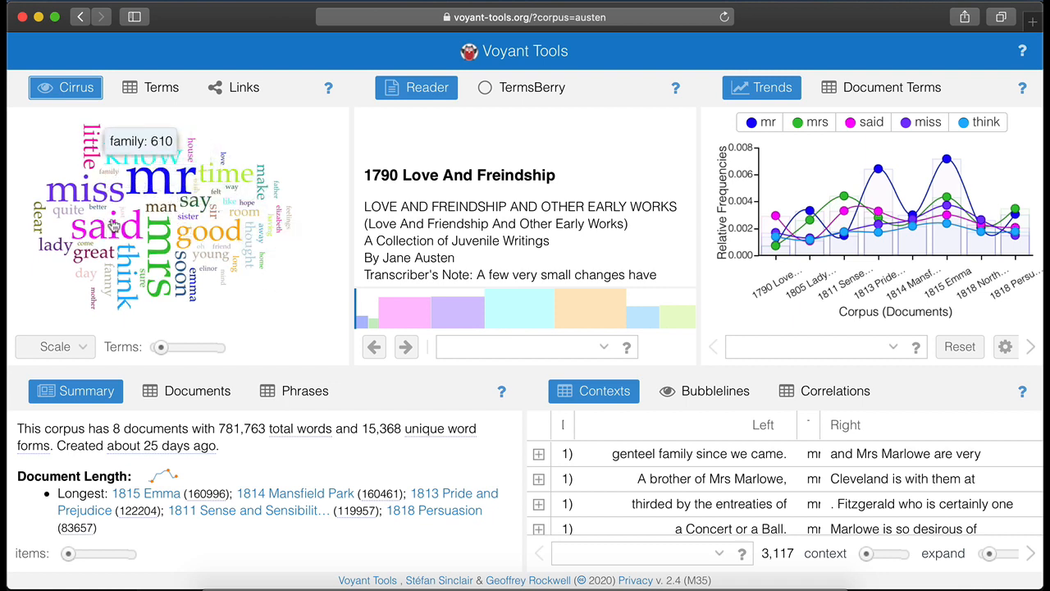
# Step: Chart the word 'good' alone in Trends and drill into its 1818 Persuasion occurrences
pyautogui.click(210, 235)
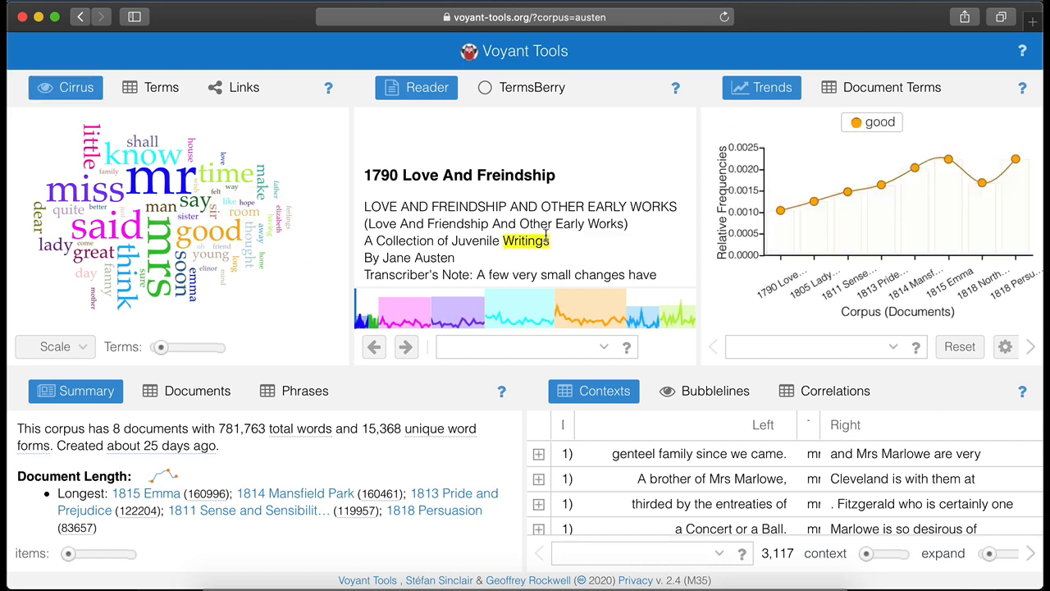
pyautogui.moveTo(846, 190)
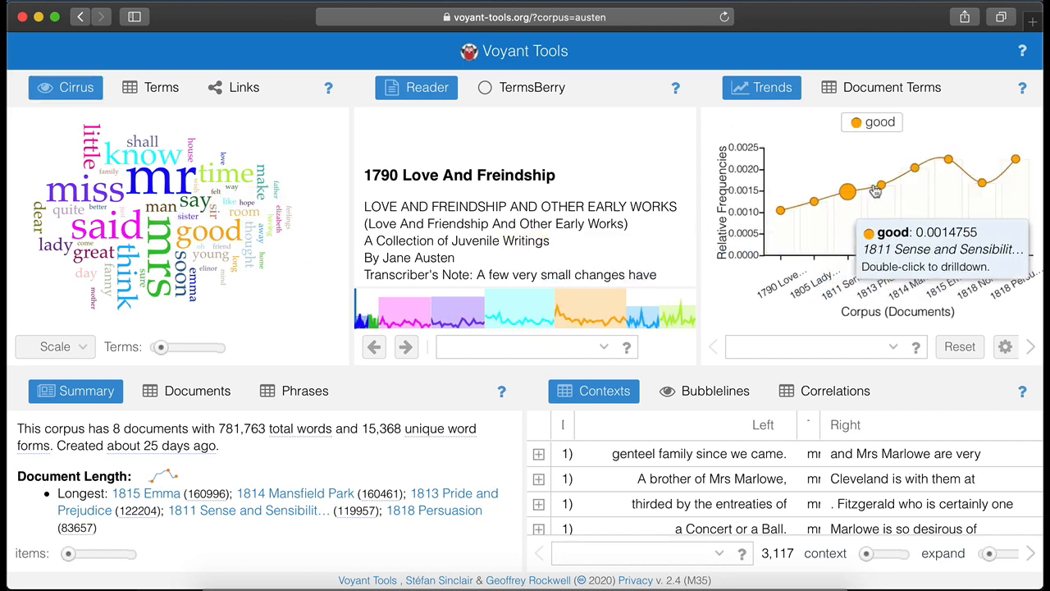
pyautogui.moveTo(981, 180)
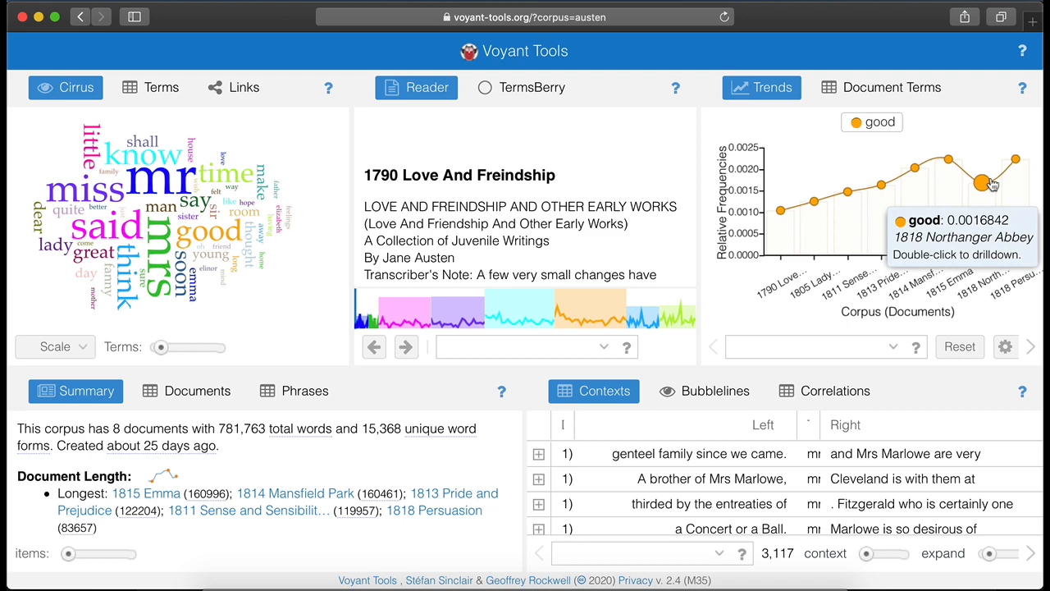
pyautogui.moveTo(1015, 158)
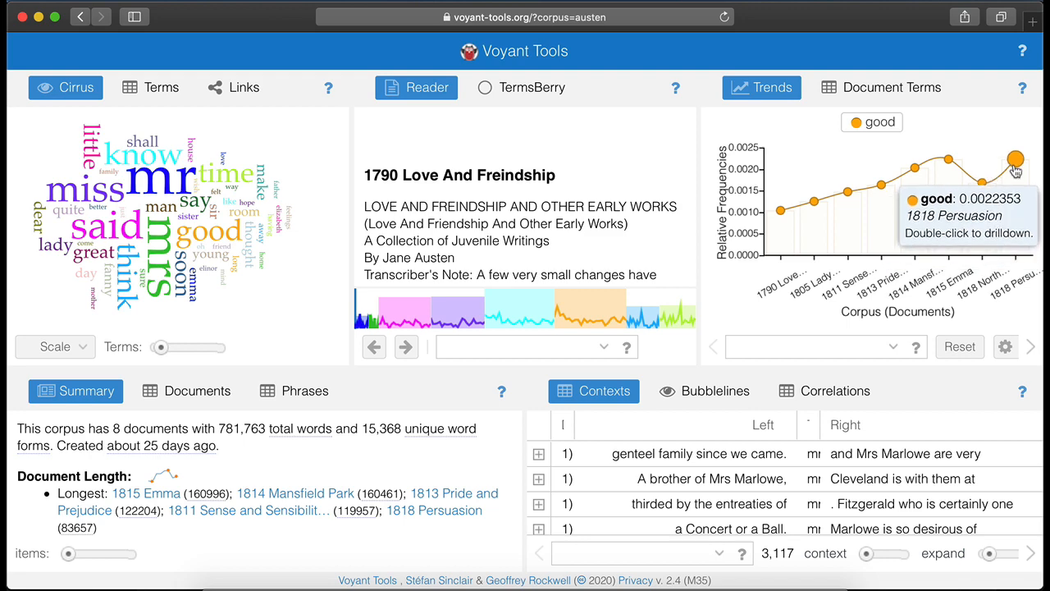
pyautogui.doubleClick(1015, 157)
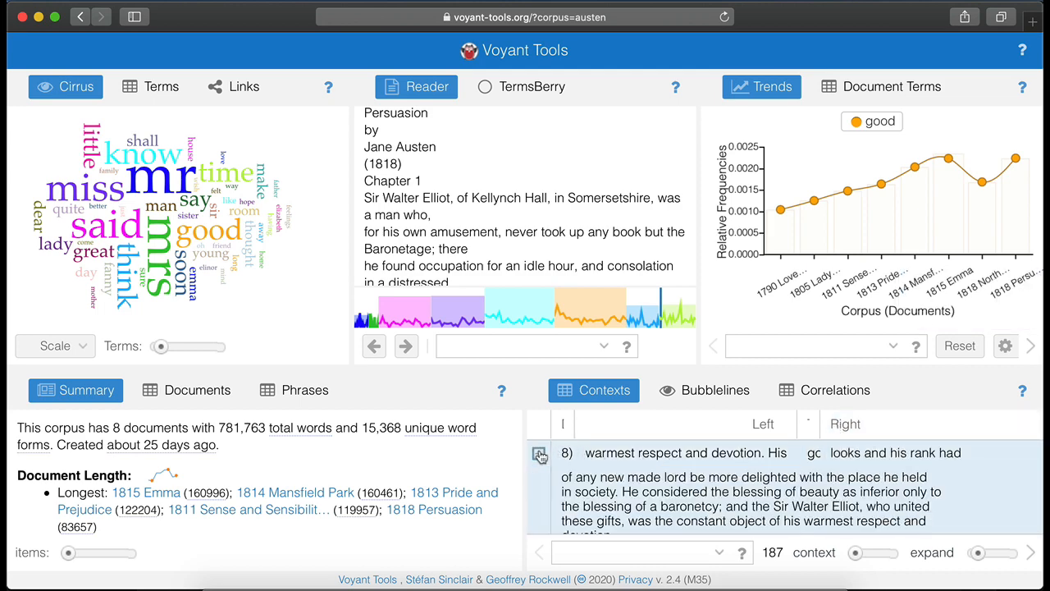
# Step: Read the Persuasion passage around one 'good' occurrence, then move to the TermsRadio view
pyautogui.click(686, 453)
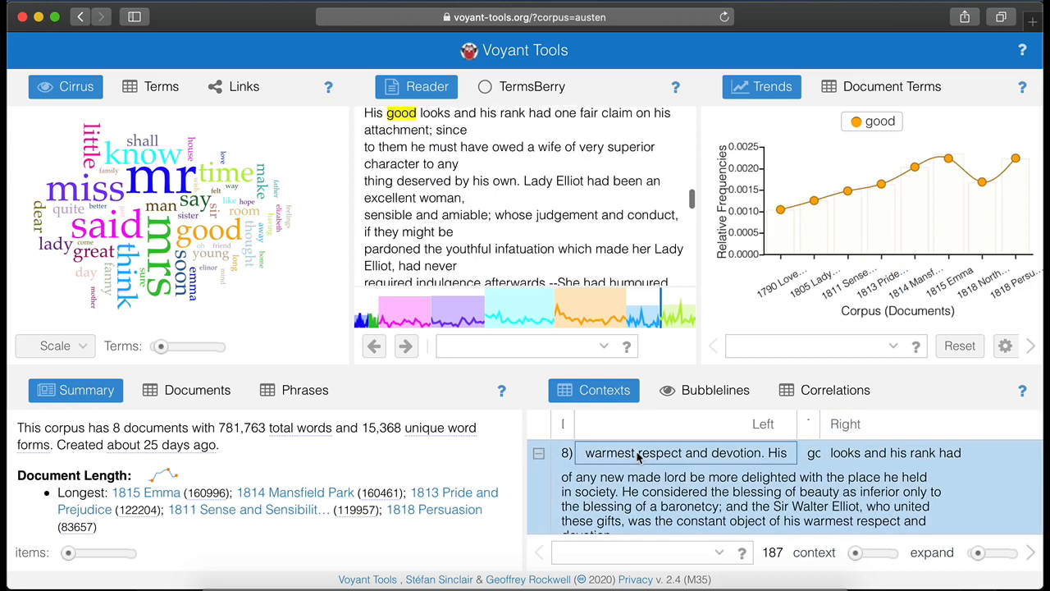
pyautogui.moveTo(465, 215)
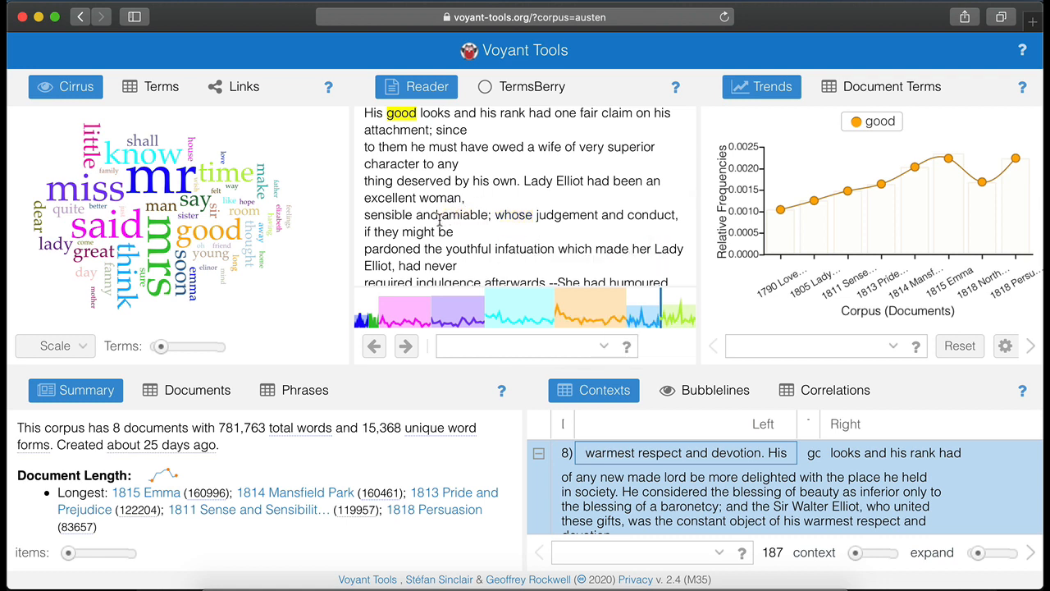
pyautogui.click(242, 85)
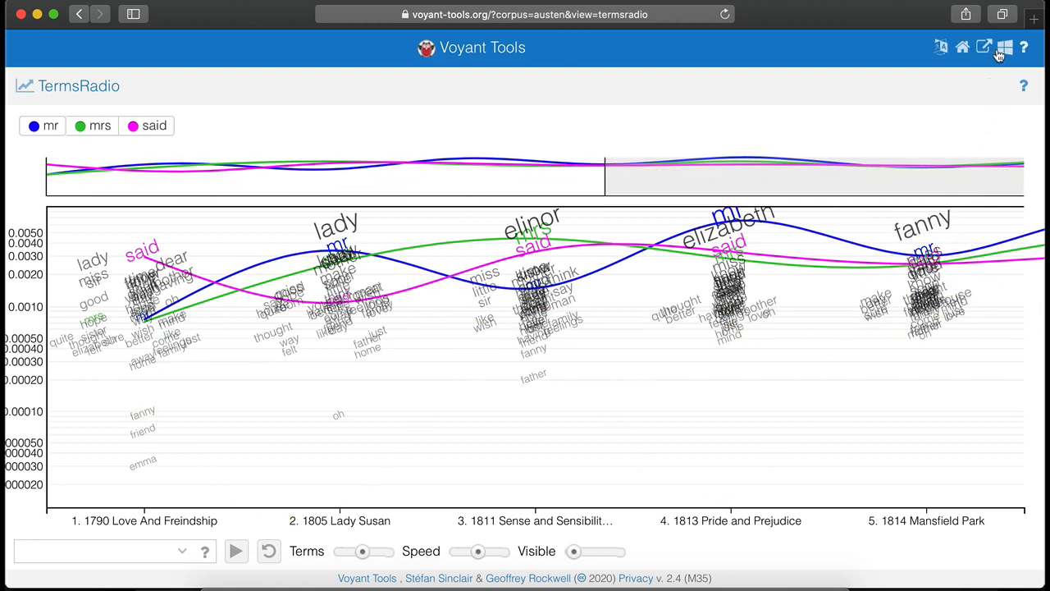
# Step: Switch from TermsRadio to the ScatterPlot correspondence-analysis view of the novels
pyautogui.click(1004, 46)
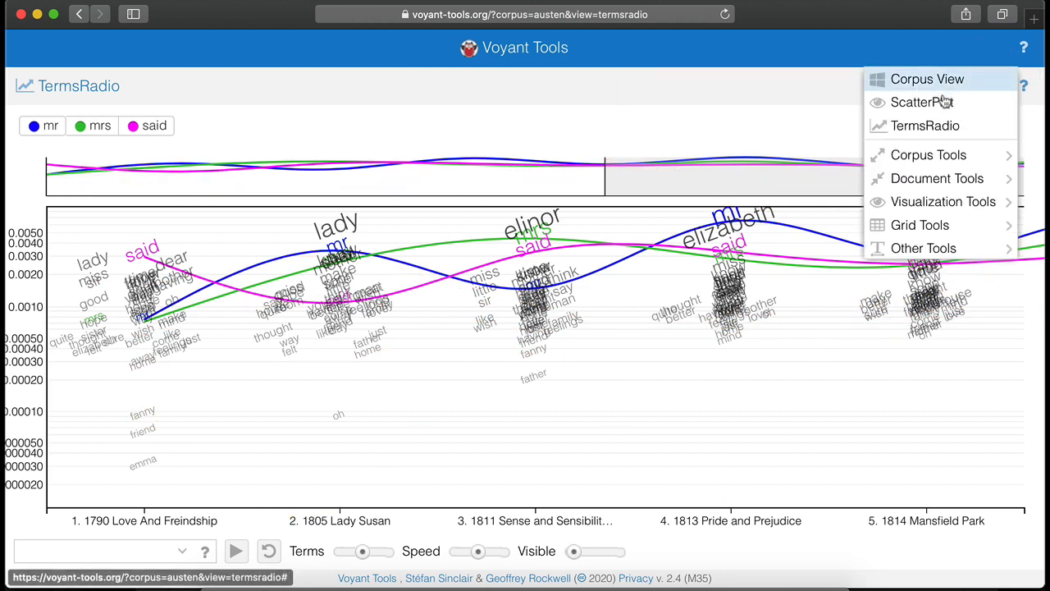
pyautogui.click(922, 101)
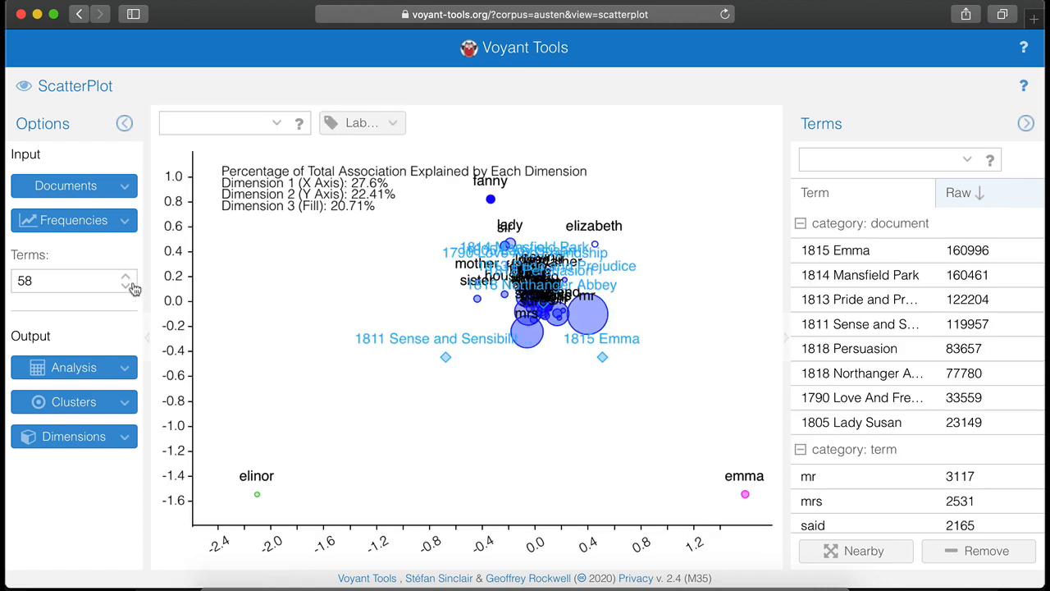
# Step: Choose the analysis method for the scatter plot from the Analysis dropdown
pyautogui.click(74, 368)
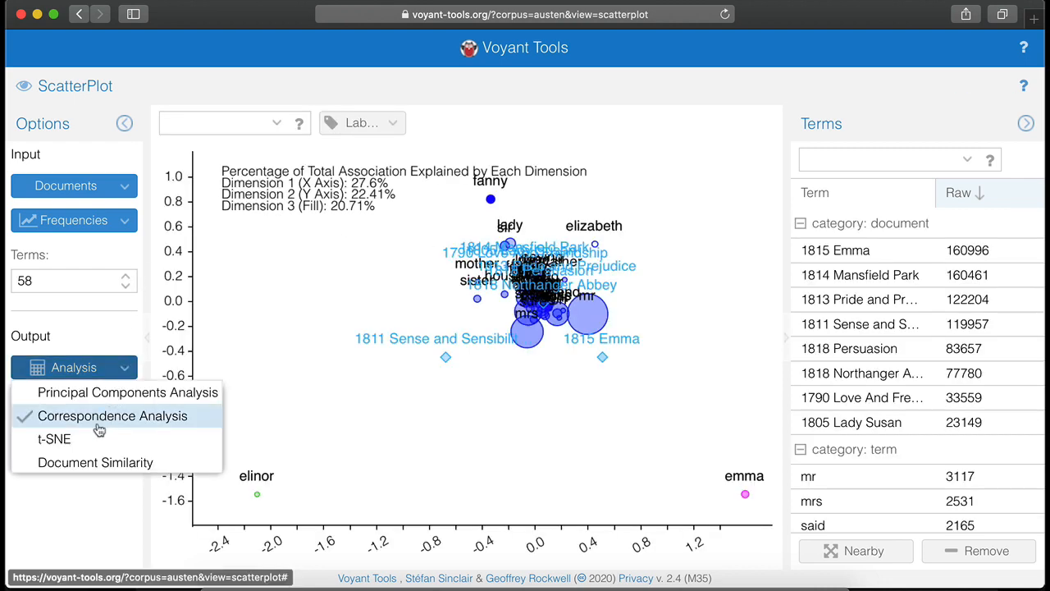
pyautogui.click(55, 438)
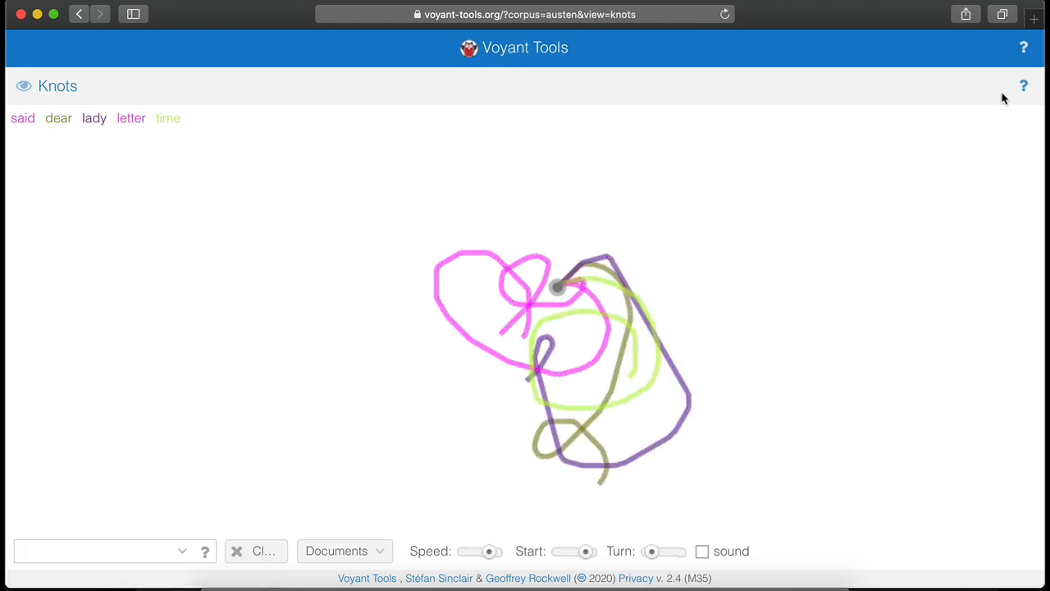
# Step: Switch from Knots to the DreamScape map of places in the corpus
pyautogui.click(1004, 46)
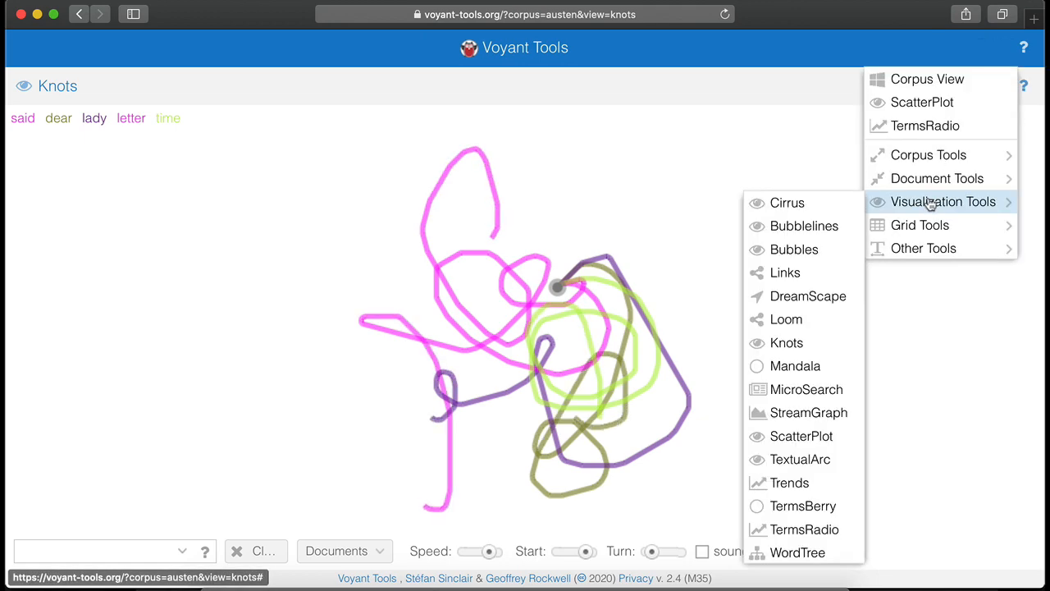
pyautogui.click(794, 249)
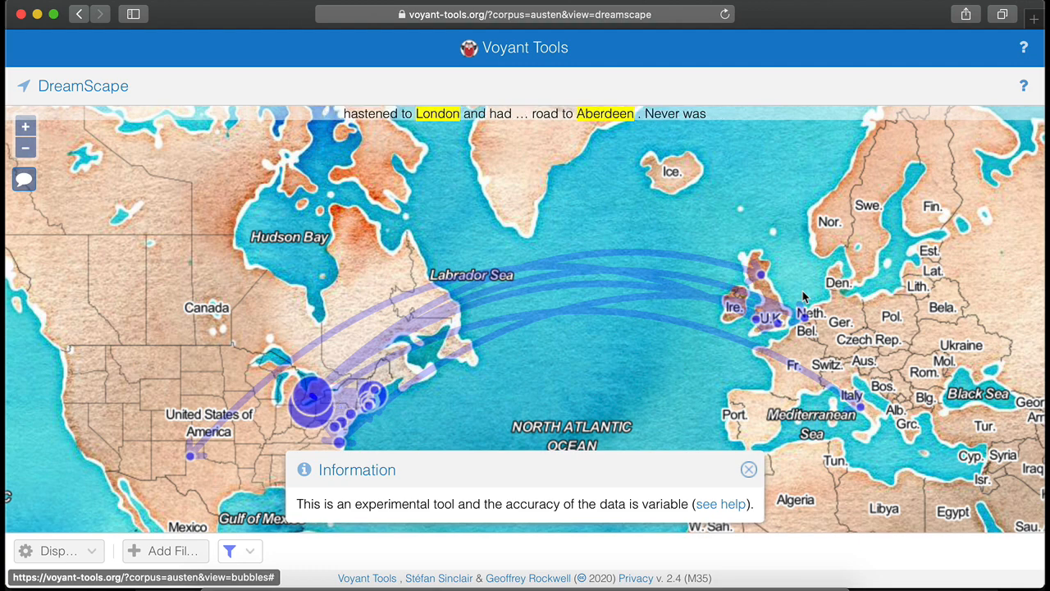
# Step: Dismiss the experimental-tool notice to leave the DreamScape map clear
pyautogui.click(748, 470)
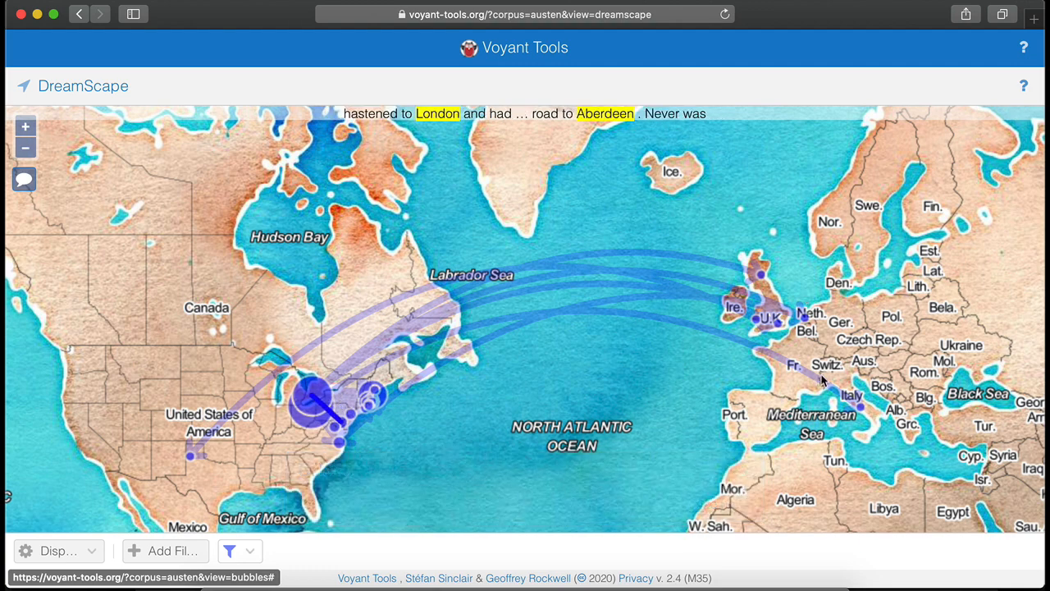